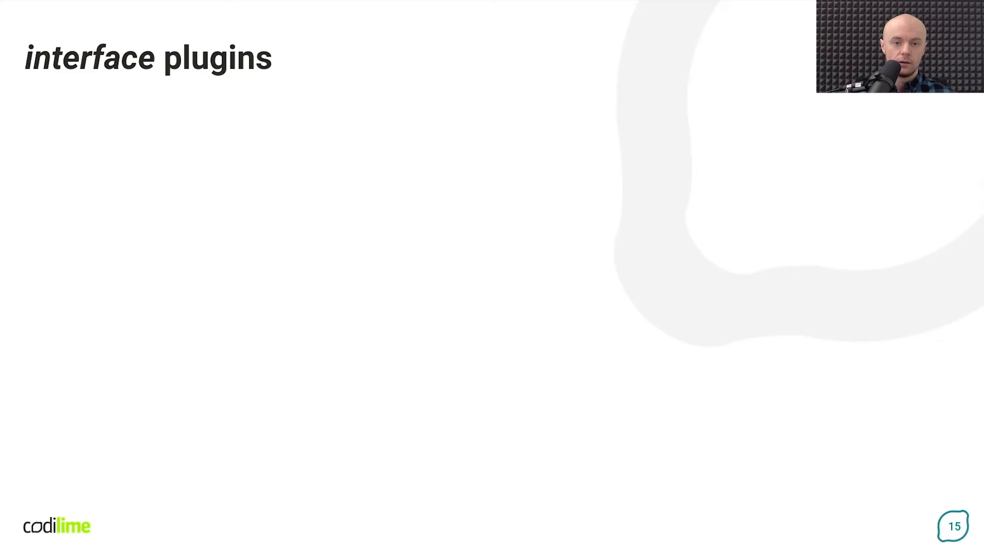
# Advance past the interface plugins slide to slide 16, IPAM & chained plugins.
pyautogui.press('Right')
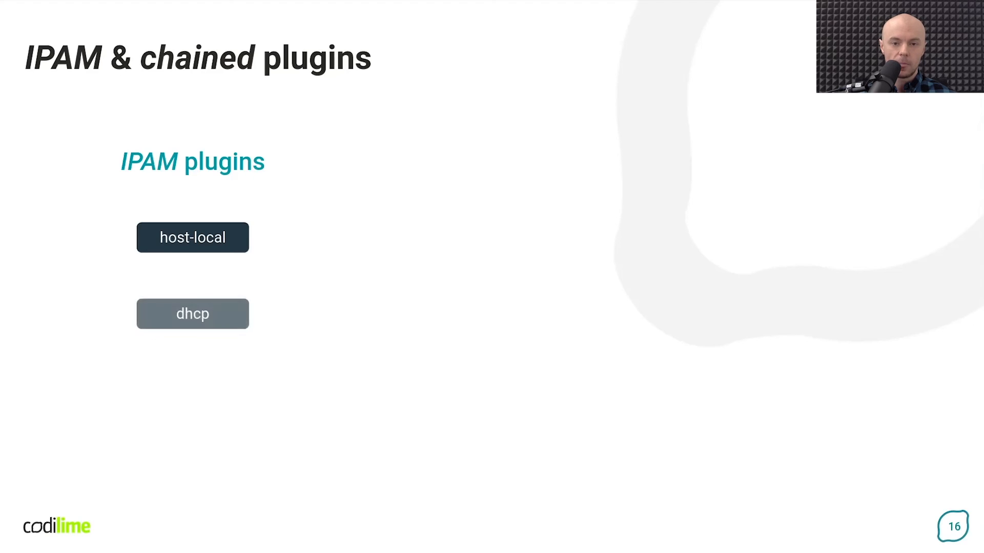
# Reveal the static IPAM plugin and the six chained plugins (tuning, bandwidth, firewall, port-mapping, vrf, sbr).
pyautogui.click(193, 313)
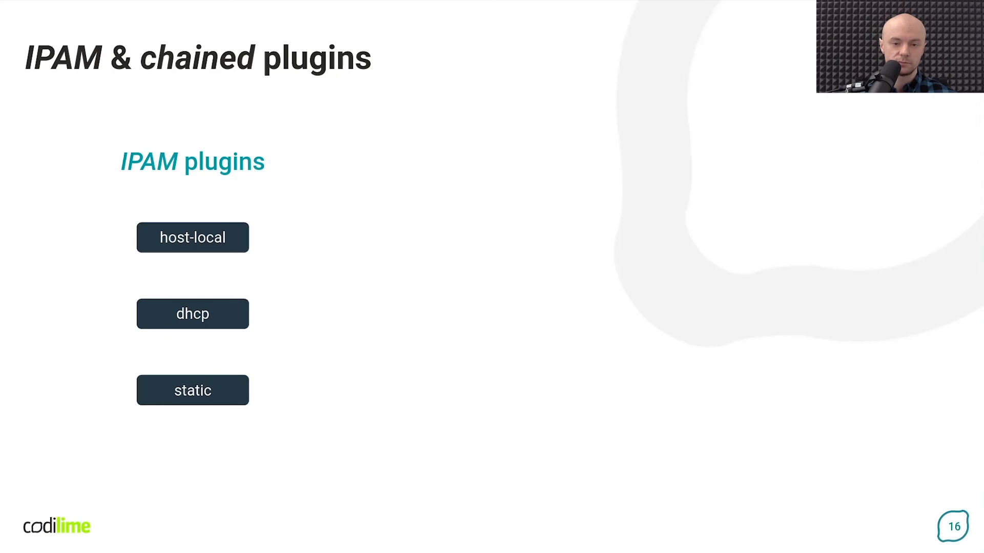
pyautogui.press('Right')
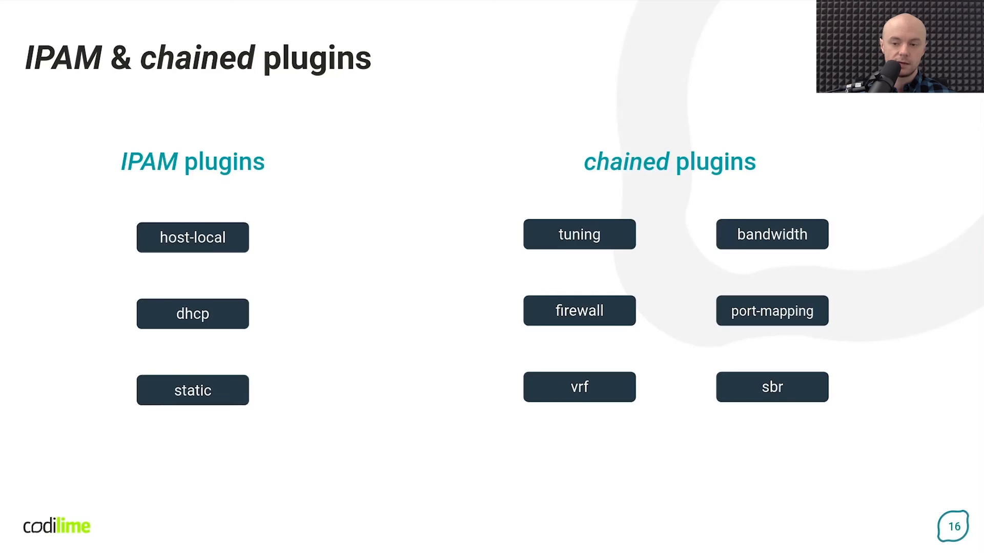
# Move to slide 17, 3rd party CNI plugins, and reveal its bullets through diverse networking technologies.
pyautogui.press('Right')
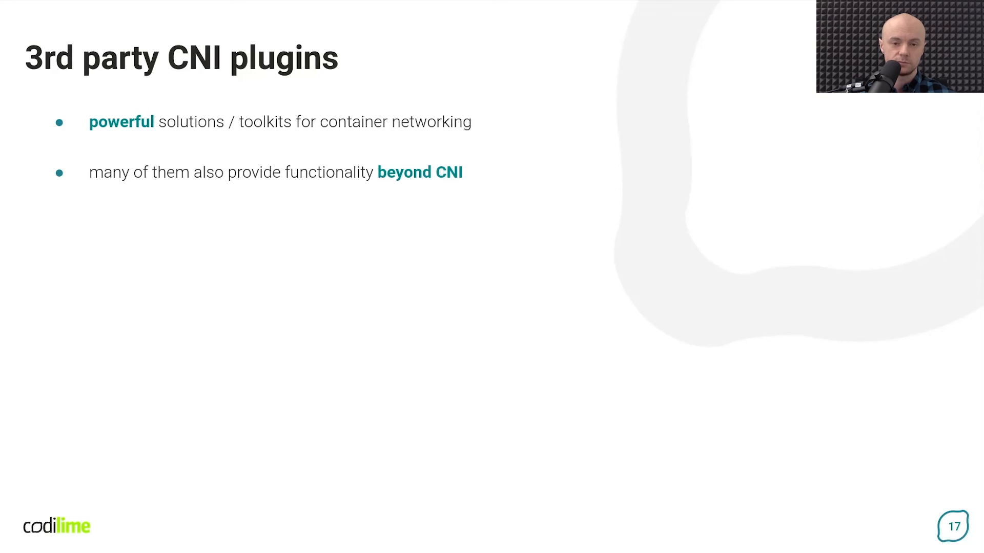
pyautogui.press('right')
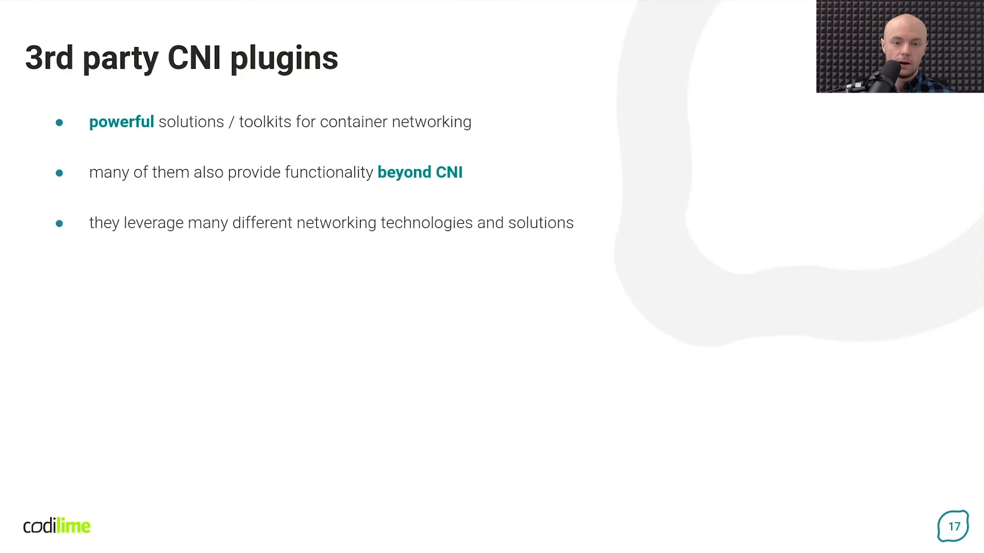